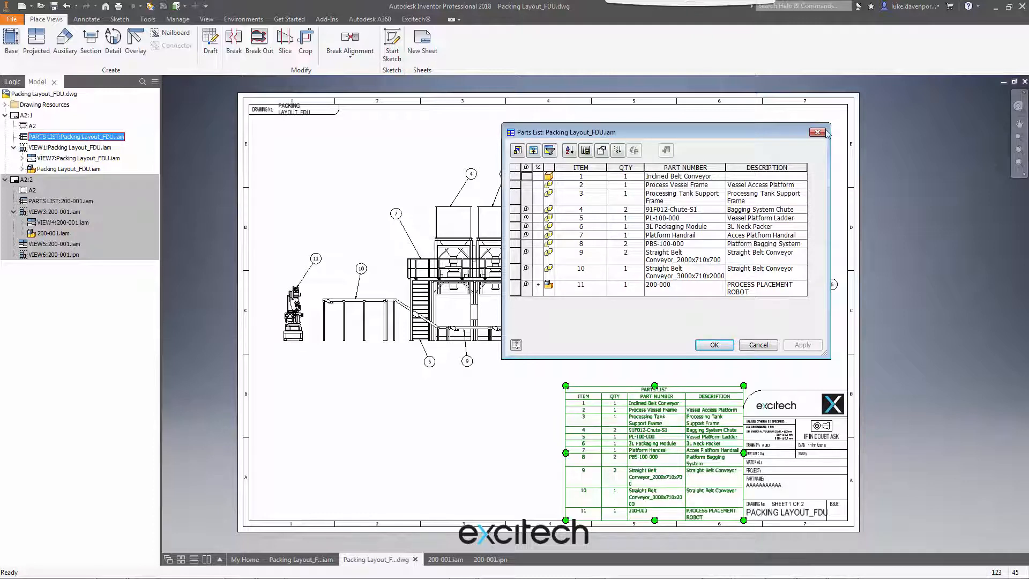
# Step: Cancel the parts list editor and select sheet 1's parts list for its context actions
pyautogui.click(817, 131)
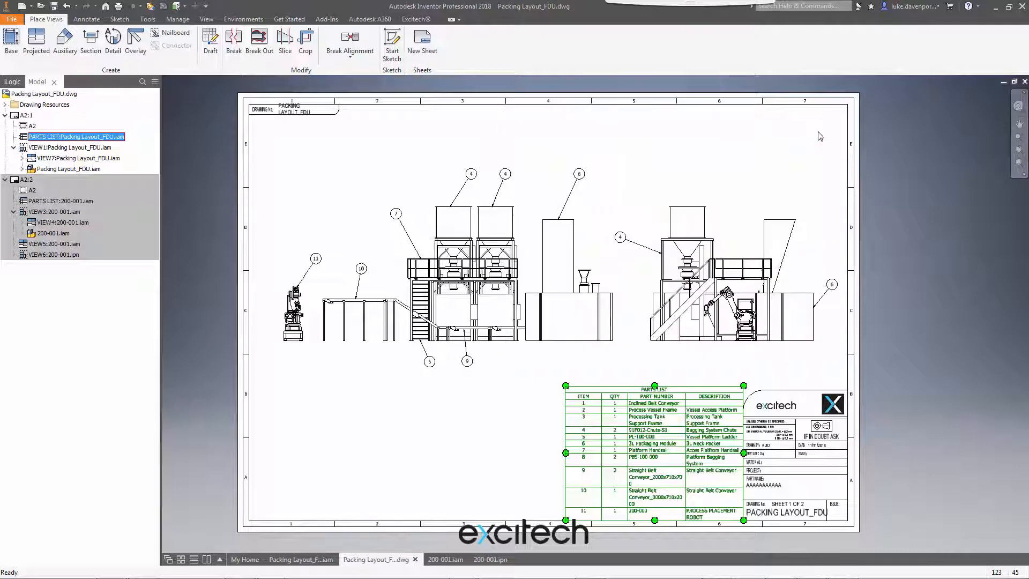
pyautogui.click(652, 397)
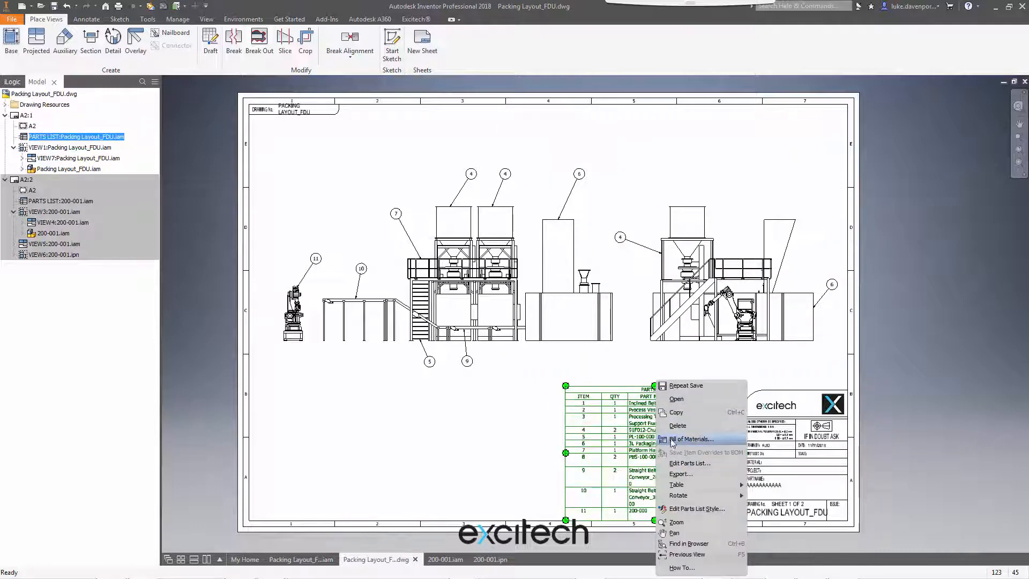
# Step: Show the packing layout assembly's Bill of Materials from the parts list
pyautogui.click(691, 439)
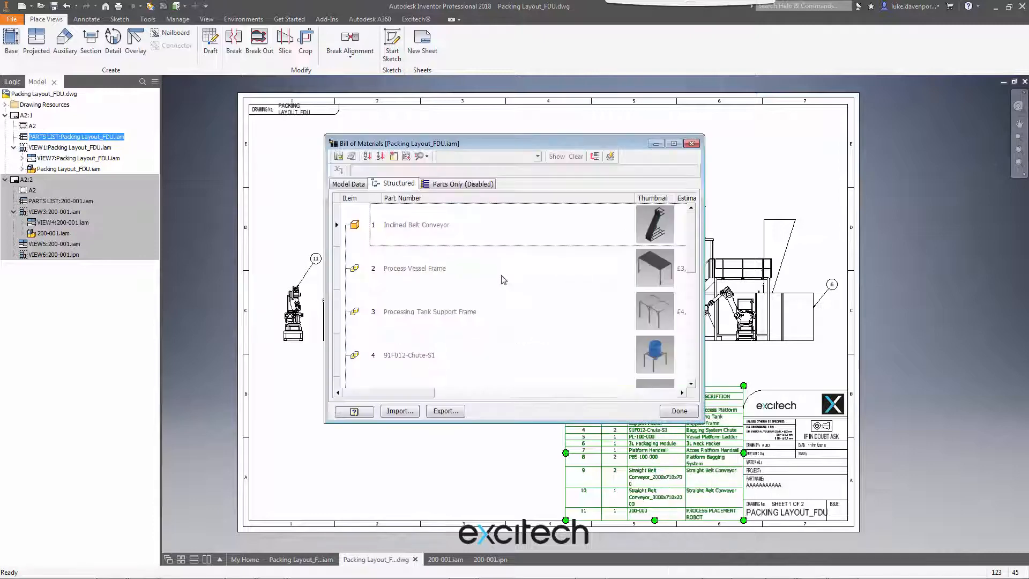
pyautogui.moveTo(643, 202)
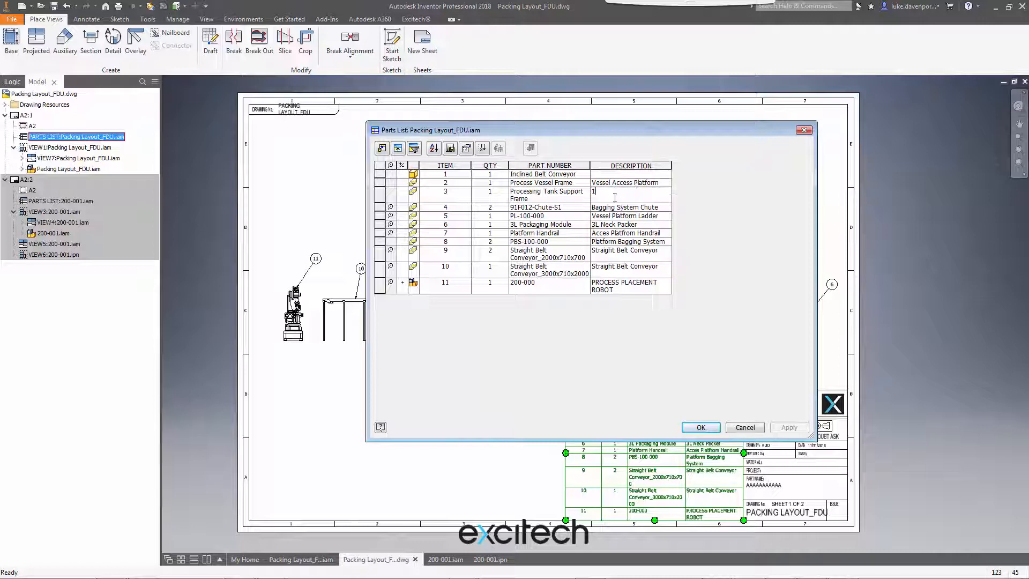
# Step: Override item 3's DESCRIPTION with 123456 and confirm the parts list
pyautogui.write('23456')
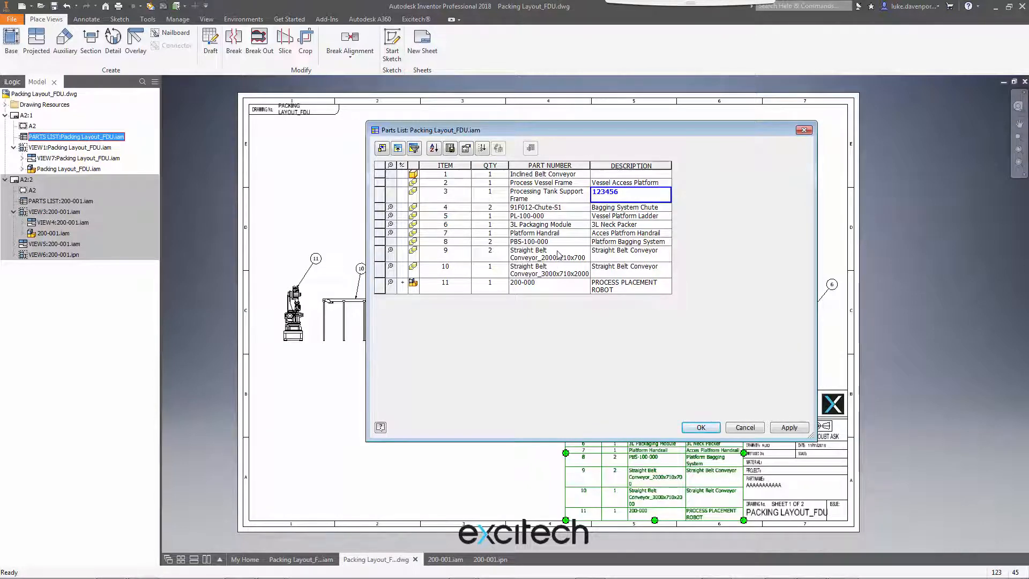
pyautogui.rightClick(604, 192)
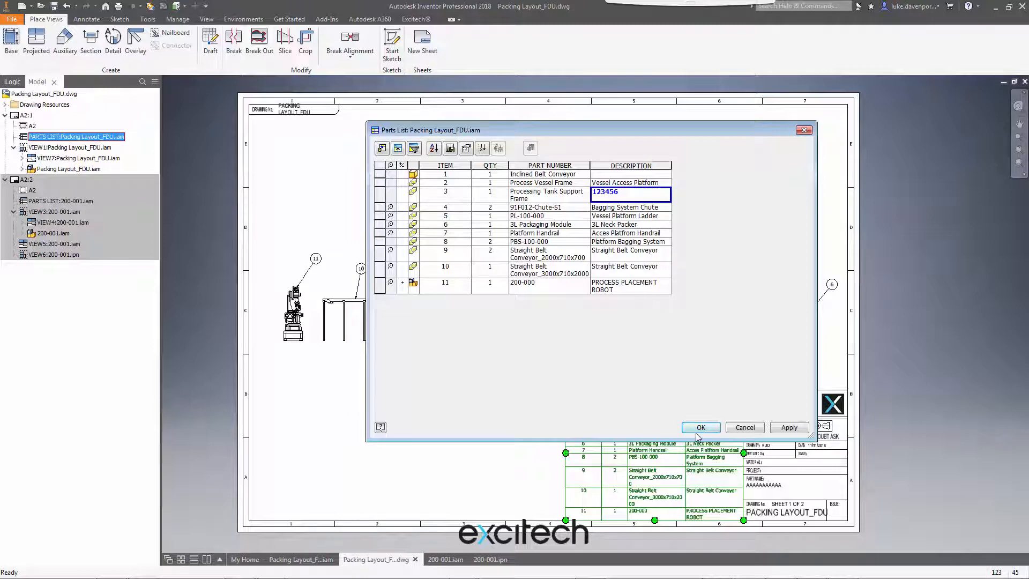
pyautogui.click(699, 426)
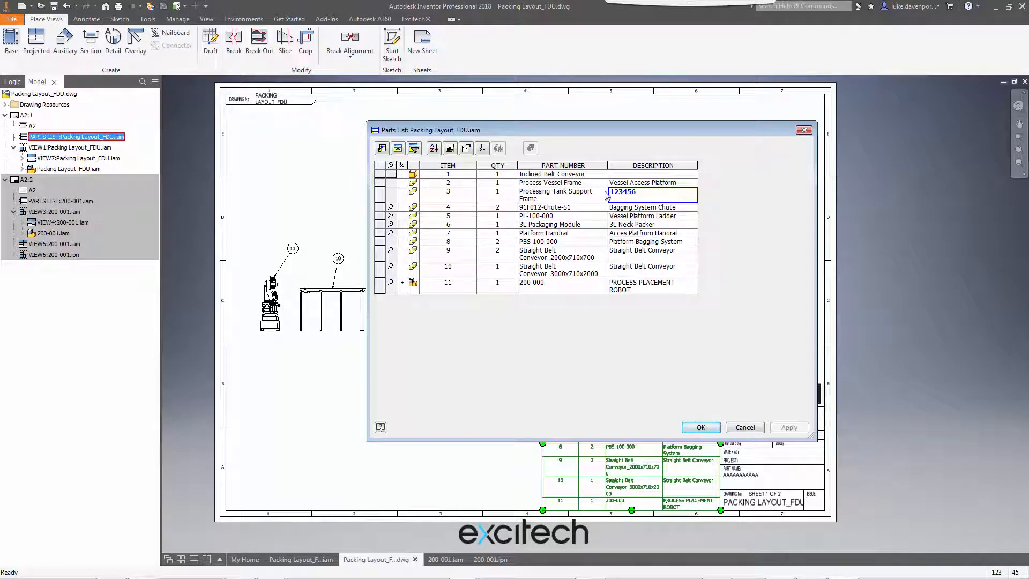
# Step: Uncheck Static Value on item 3 so Processing Tank Support Frame returns from the BOM
pyautogui.rightClick(621, 192)
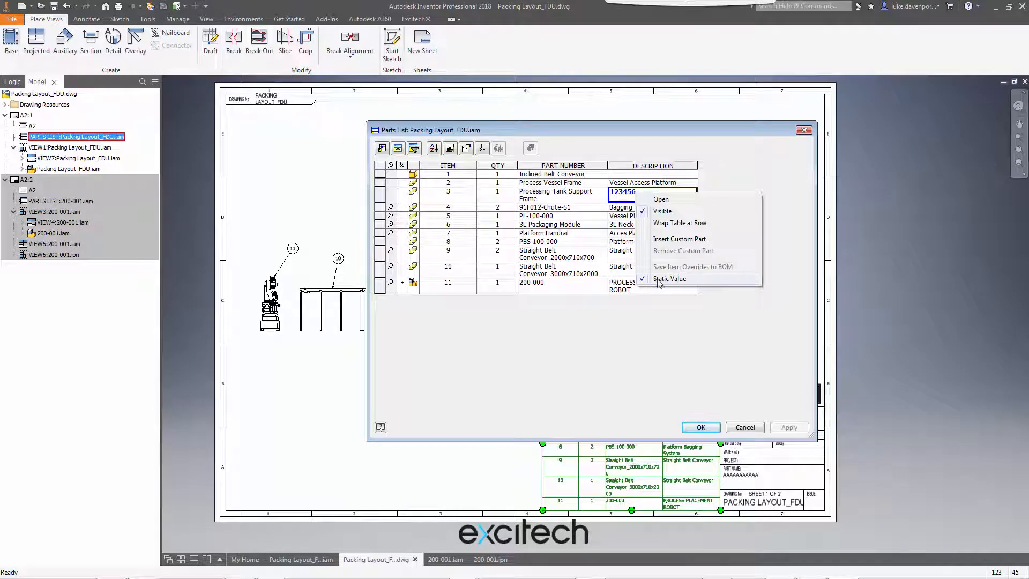
pyautogui.click(668, 279)
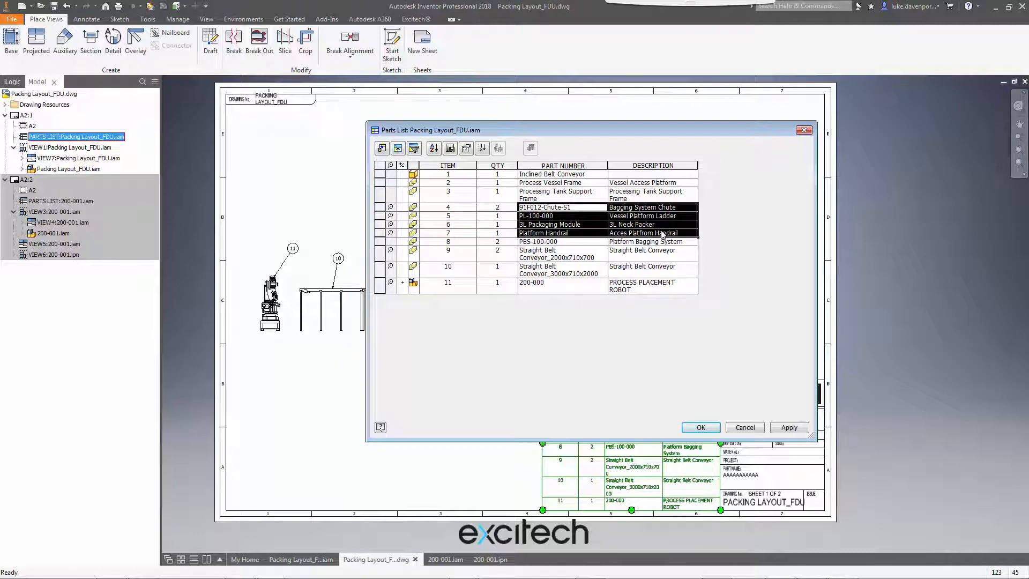
# Step: Enter placeholder PART NUMBER 111111111 for the selected rows 4–7
pyautogui.rightClick(643, 233)
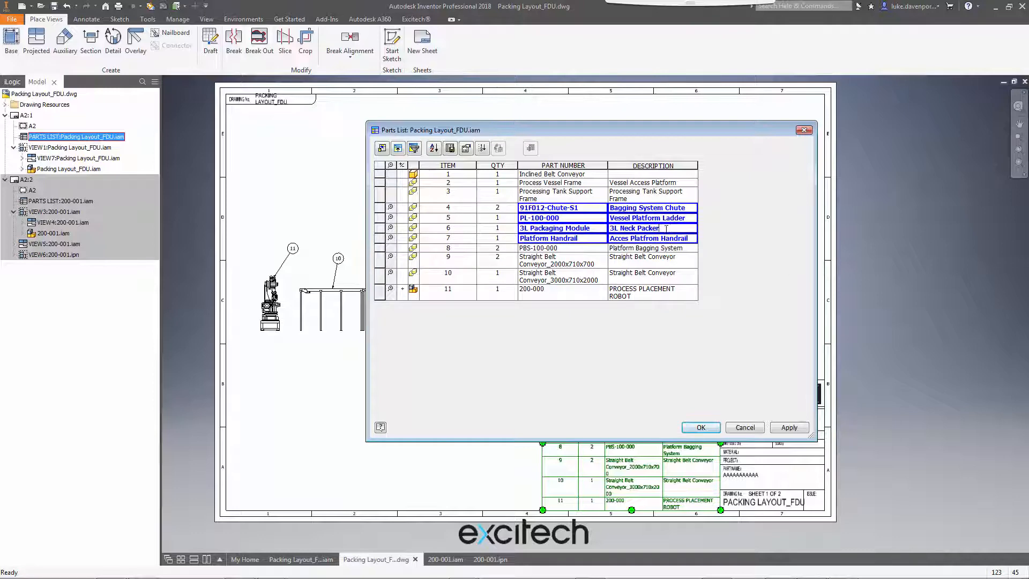
pyautogui.write('111111111')
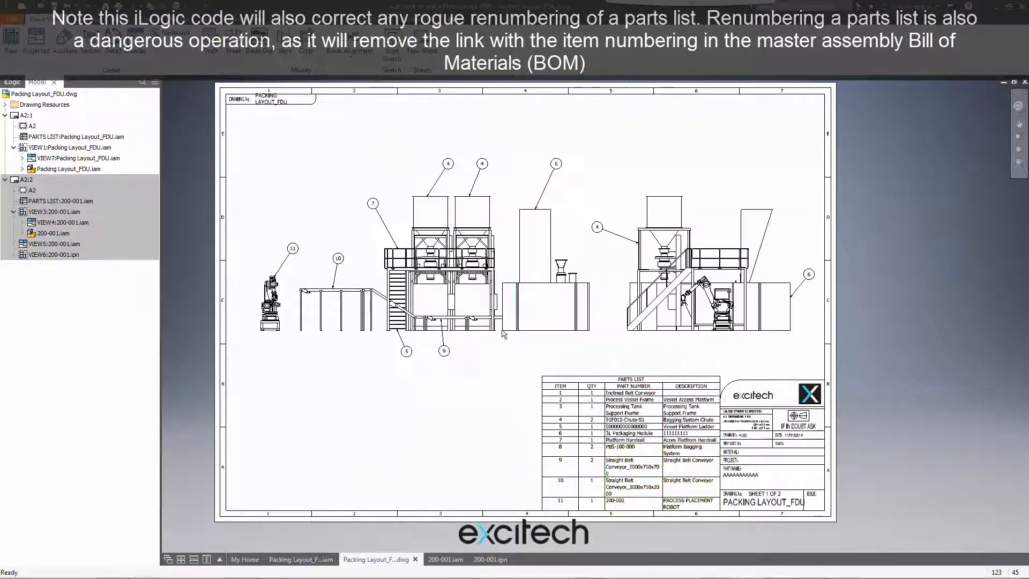
# Step: Edit sheet 2's parts list, giving items placeholder descriptions AAAAAAAAAAAAAA and CCCCCCCCCCCCCCCCCCCC
pyautogui.click(27, 179)
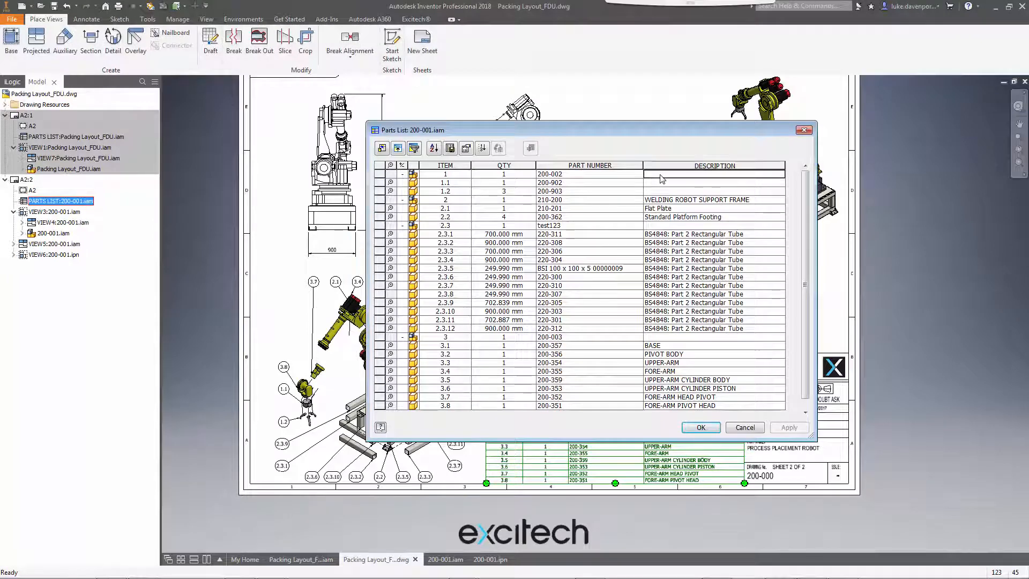
pyautogui.write('AAAAAAAAAAAAAA')
pyautogui.click(713, 182)
pyautogui.write('BBBBBBBBBBBBBB')
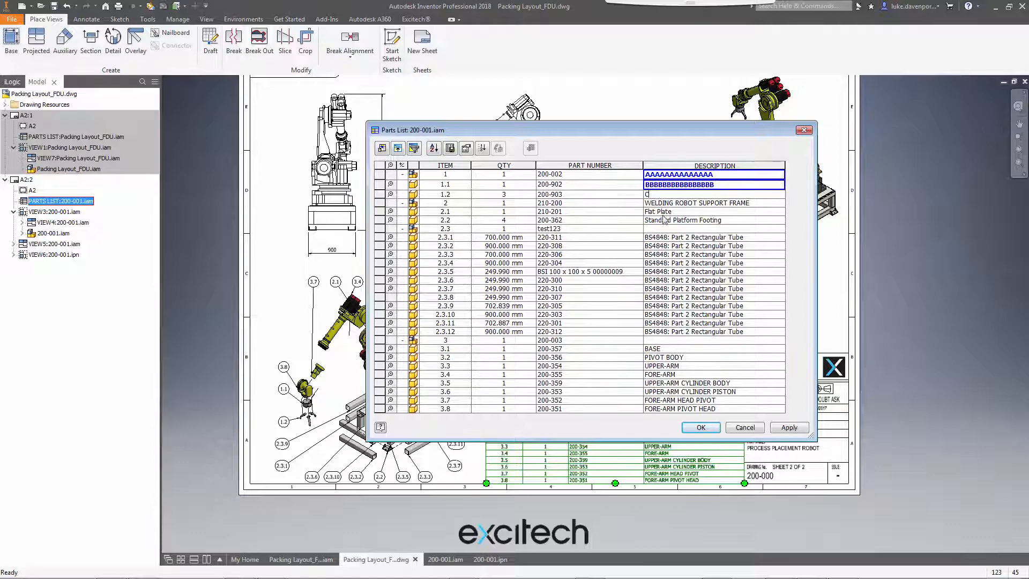
pyautogui.write('CCCCCCCCCCCCCCCCCCCC')
pyautogui.click(713, 228)
pyautogui.write('DDDDDDDDDDDDDDDDDDDDDDDDDDD')
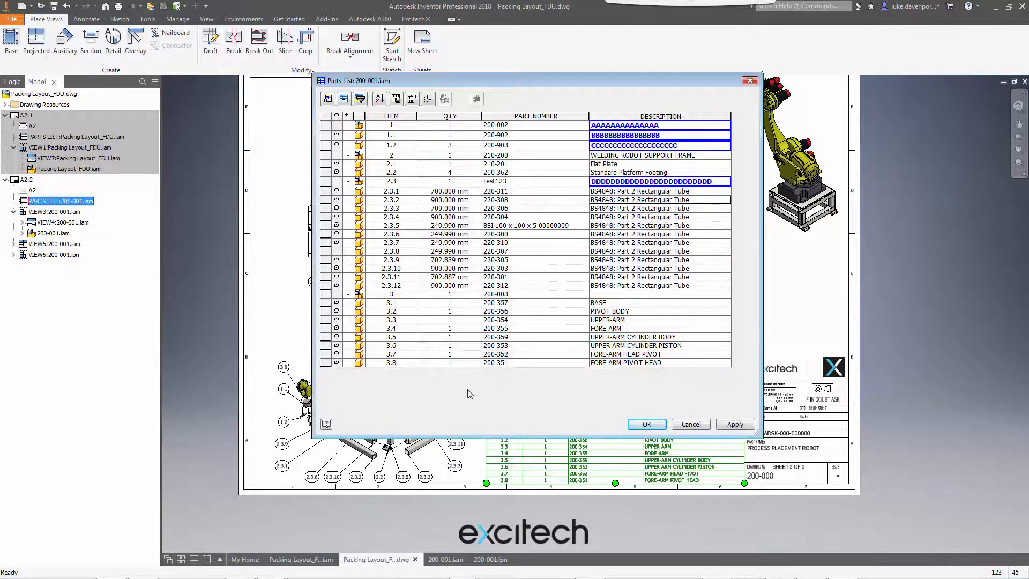
# Step: Insert a custom part row, item 4, with part number LOCTITE 1234 and placeholder description
pyautogui.rightClick(407, 363)
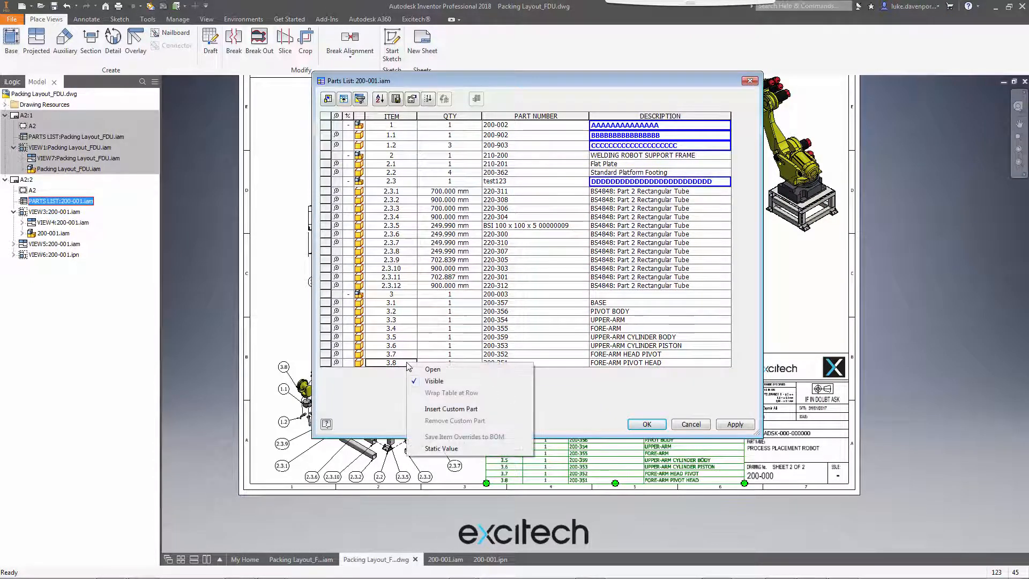
pyautogui.moveTo(451, 408)
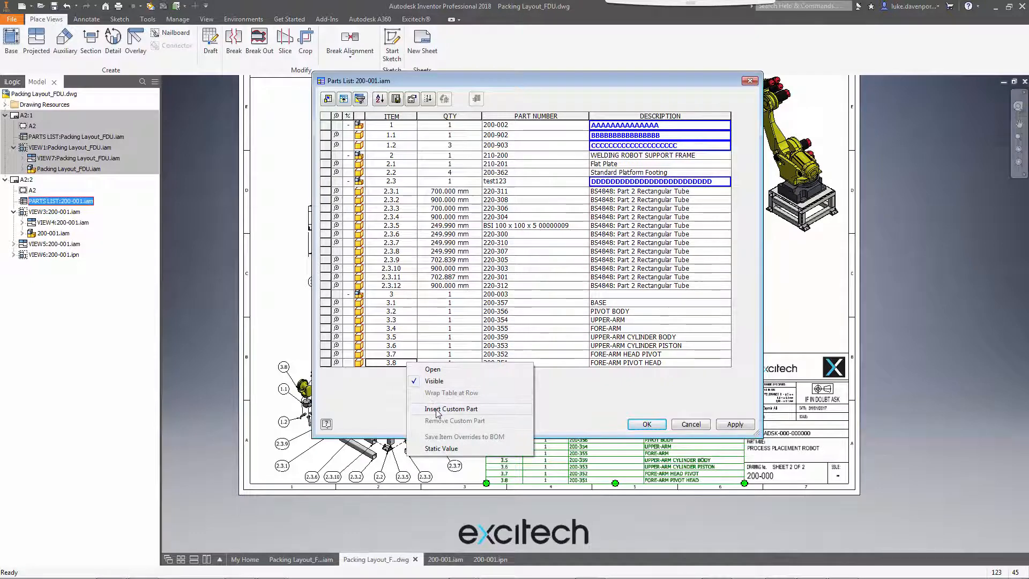
pyautogui.click(451, 409)
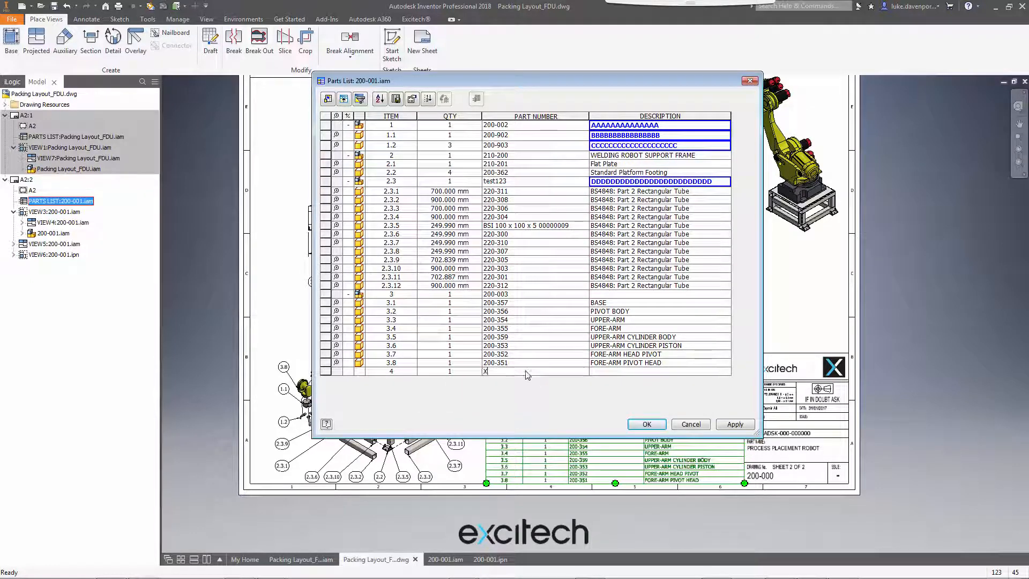
pyautogui.write('XXXXX')
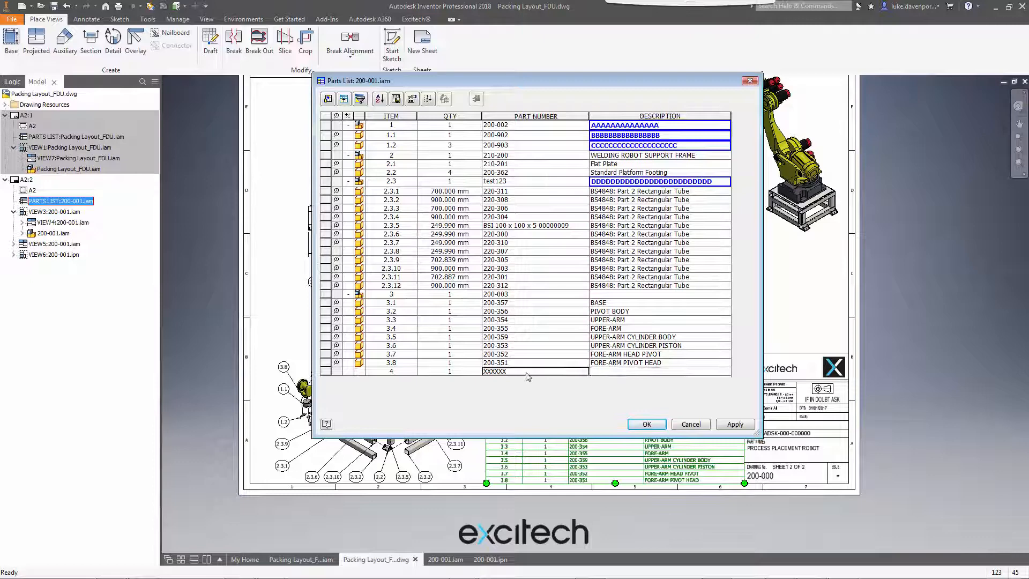
pyautogui.doubleClick(494, 371)
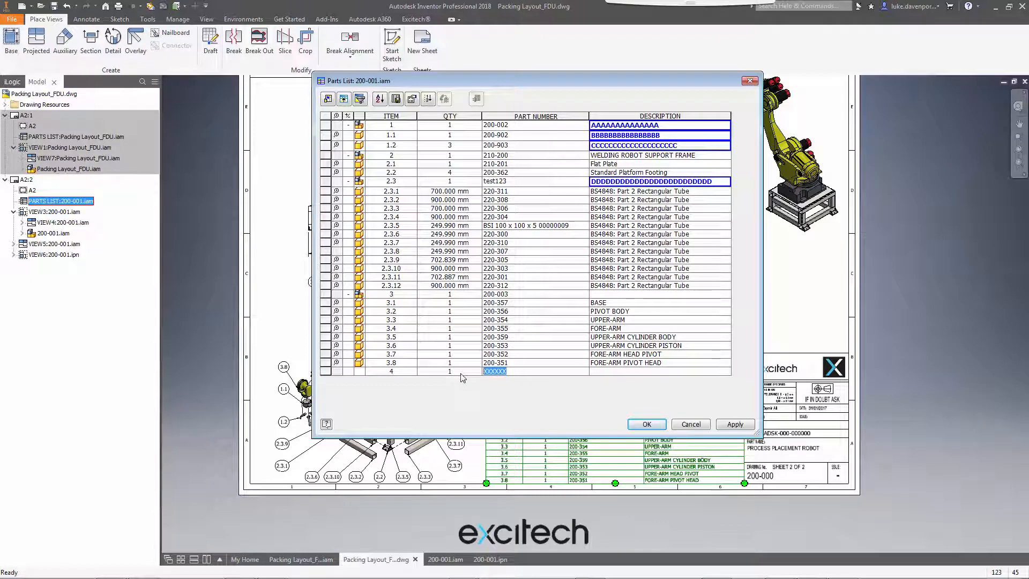
pyautogui.write('A')
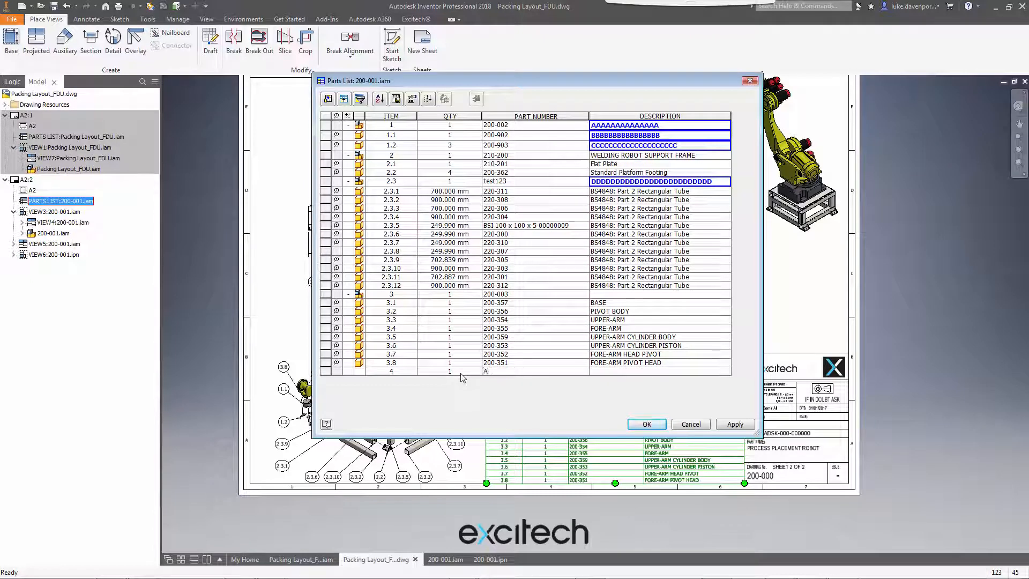
pyautogui.write('OCTI')
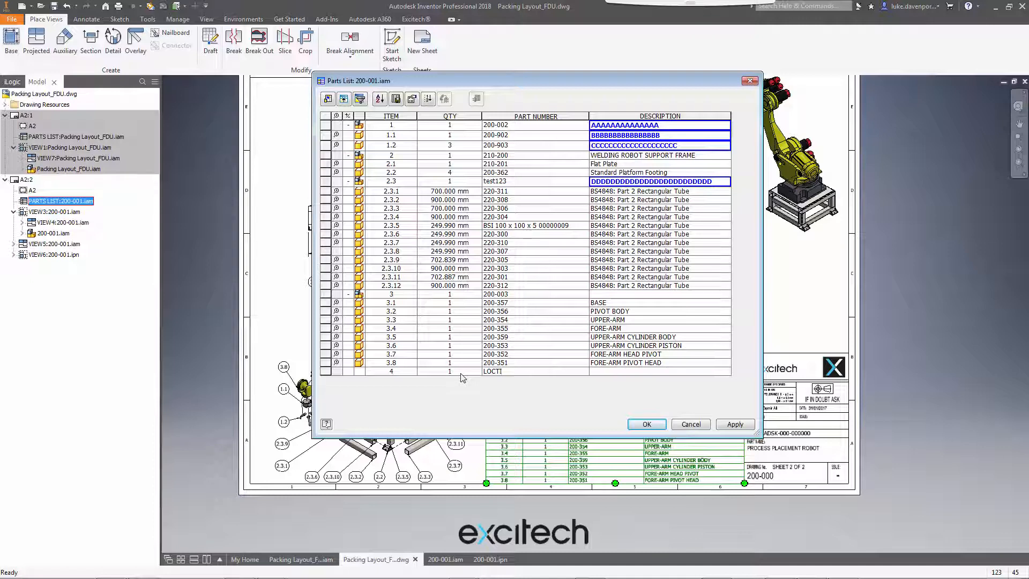
pyautogui.write('TE 1234')
pyautogui.click(660, 371)
pyautogui.write('AAAAAAAAA')
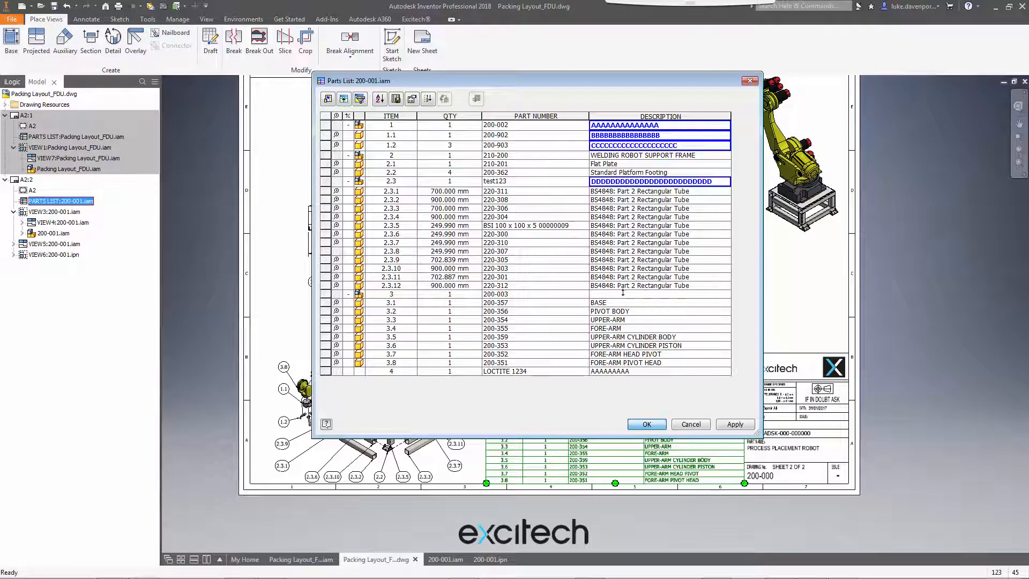
# Step: Confirm sheet 2's parts list edits and show the iLogic Rules browser tab
pyautogui.click(646, 424)
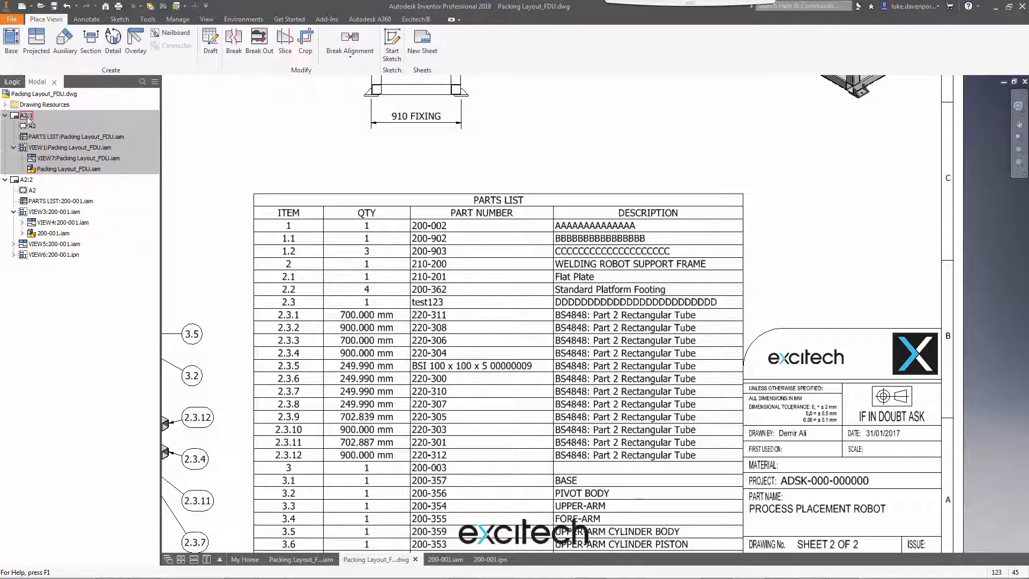
pyautogui.click(74, 136)
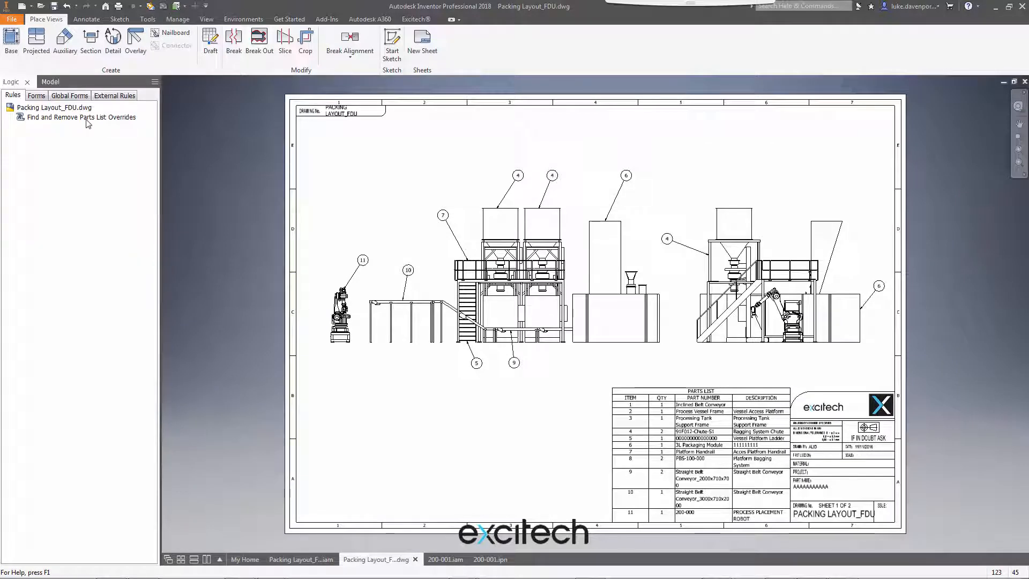
# Step: Run Find and Remove Parts List Overrides and close its report of 12 overridden cells
pyautogui.rightClick(79, 116)
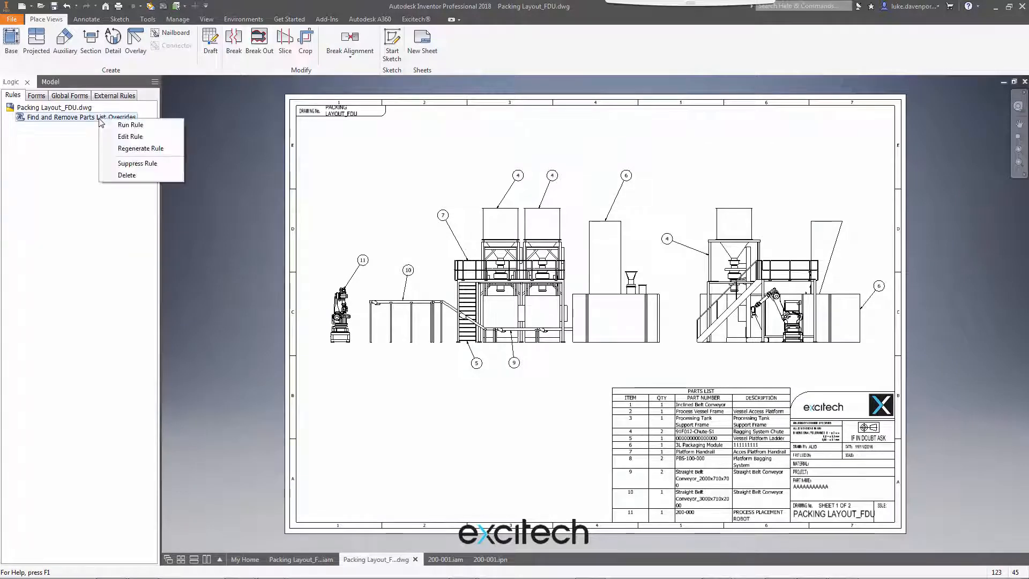
pyautogui.click(129, 125)
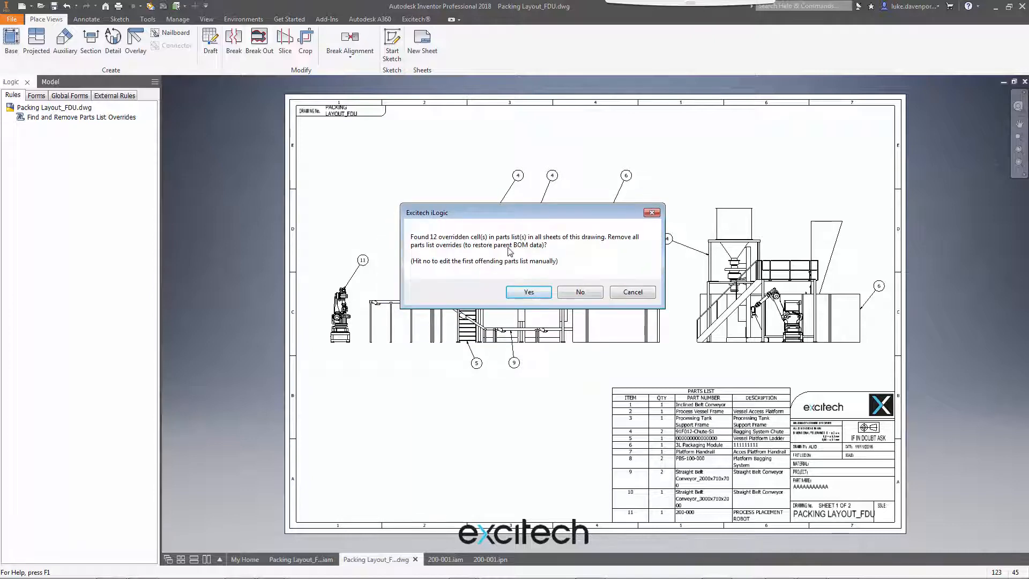
pyautogui.moveTo(539, 243)
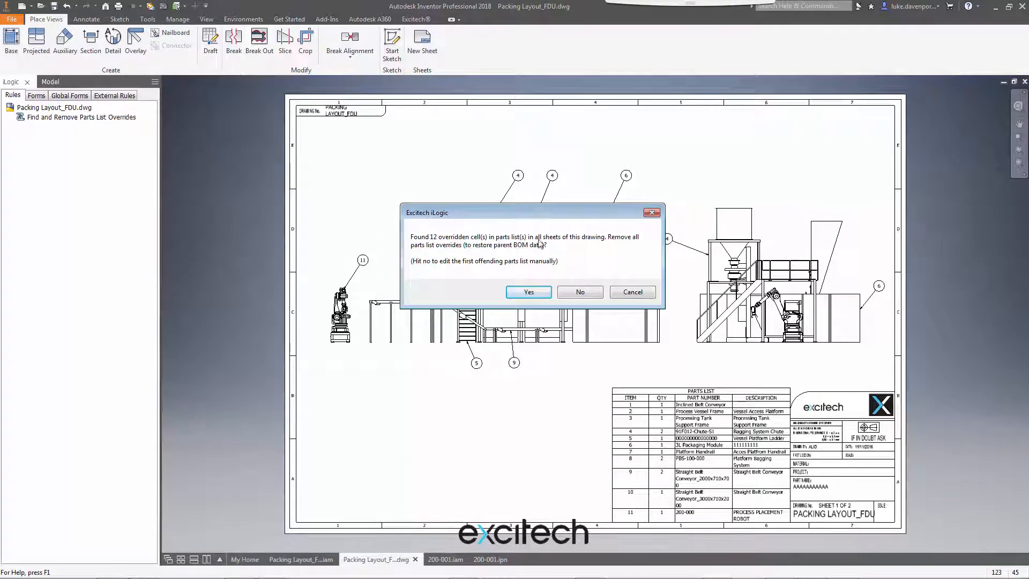
pyautogui.moveTo(598, 273)
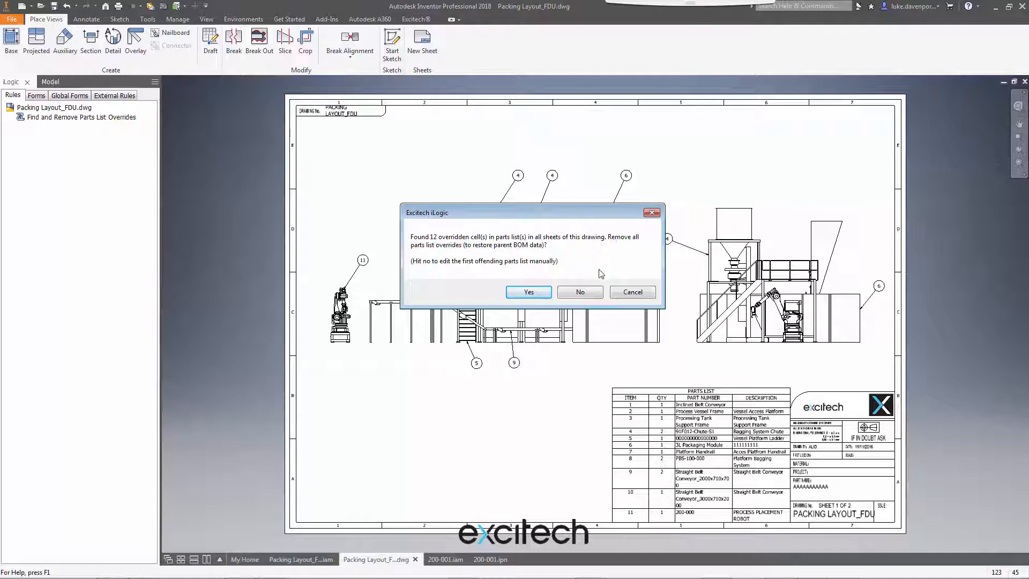
pyautogui.moveTo(422, 255)
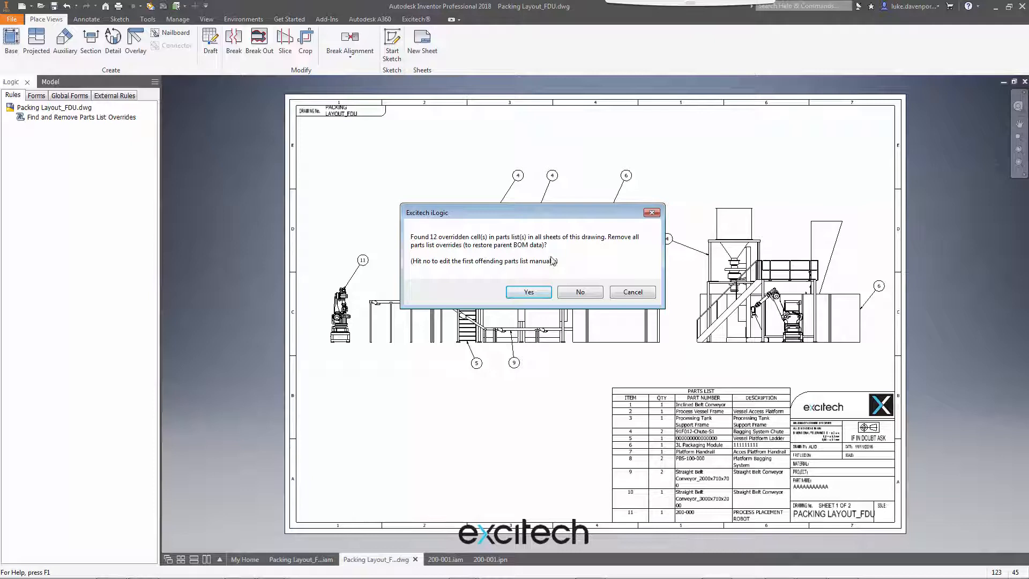
pyautogui.moveTo(580, 292)
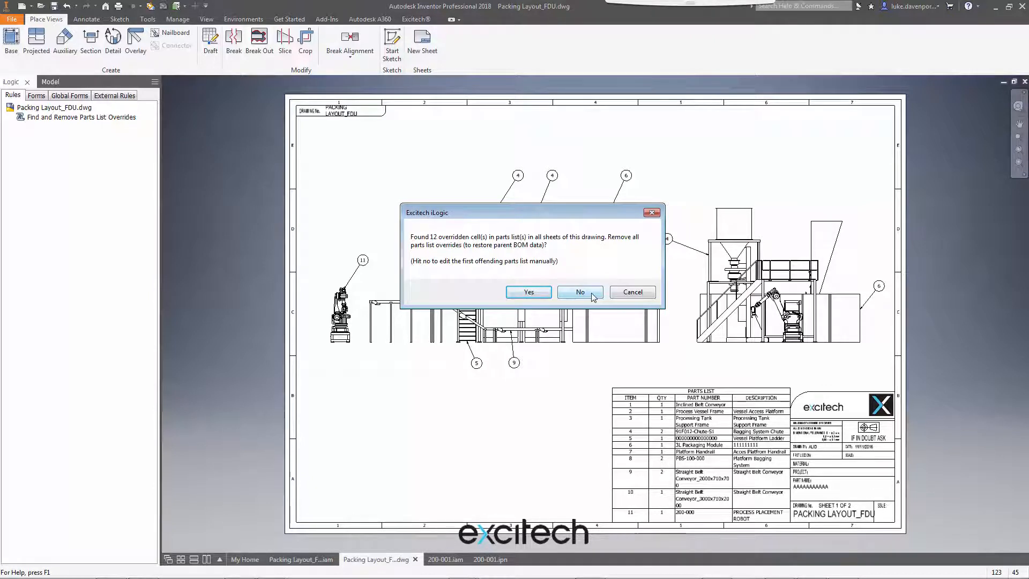
pyautogui.click(578, 291)
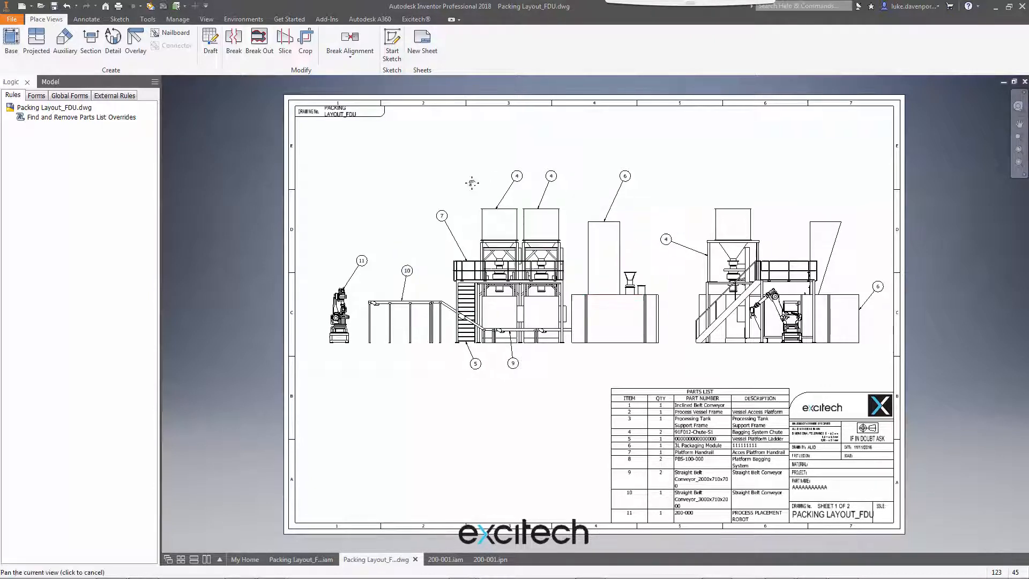
pyautogui.rightClick(80, 117)
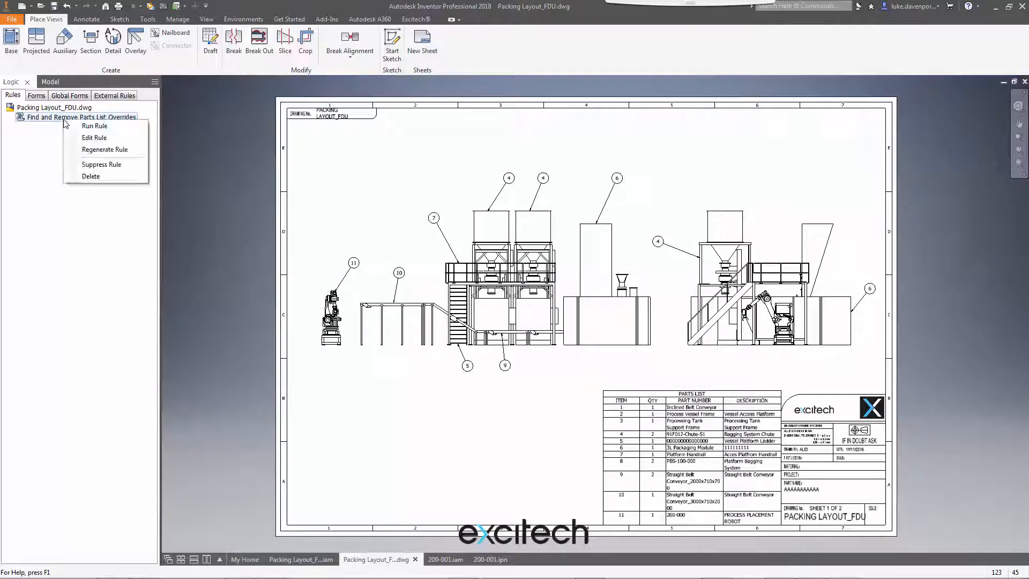
pyautogui.click(94, 125)
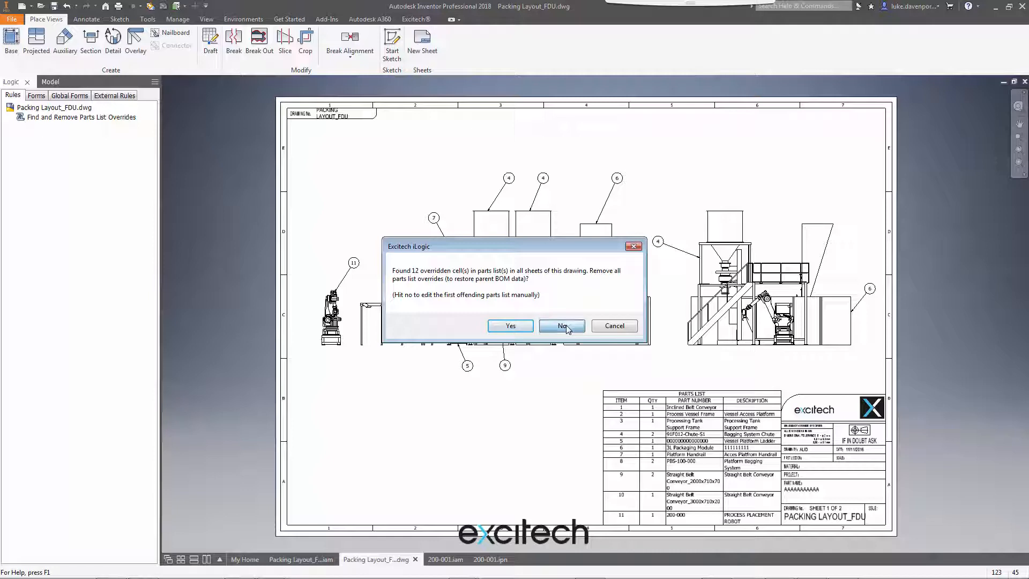
pyautogui.click(560, 325)
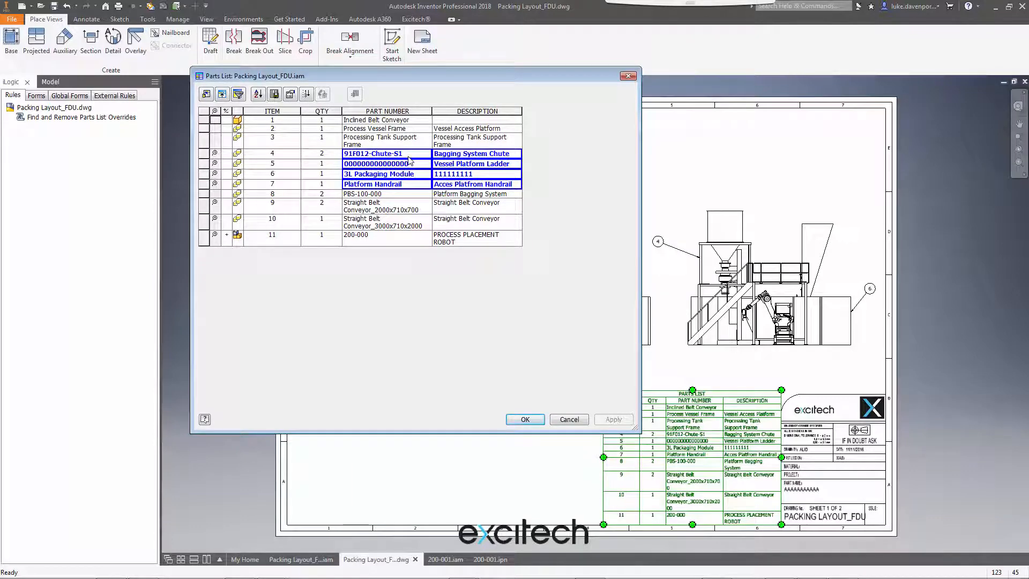
pyautogui.click(524, 419)
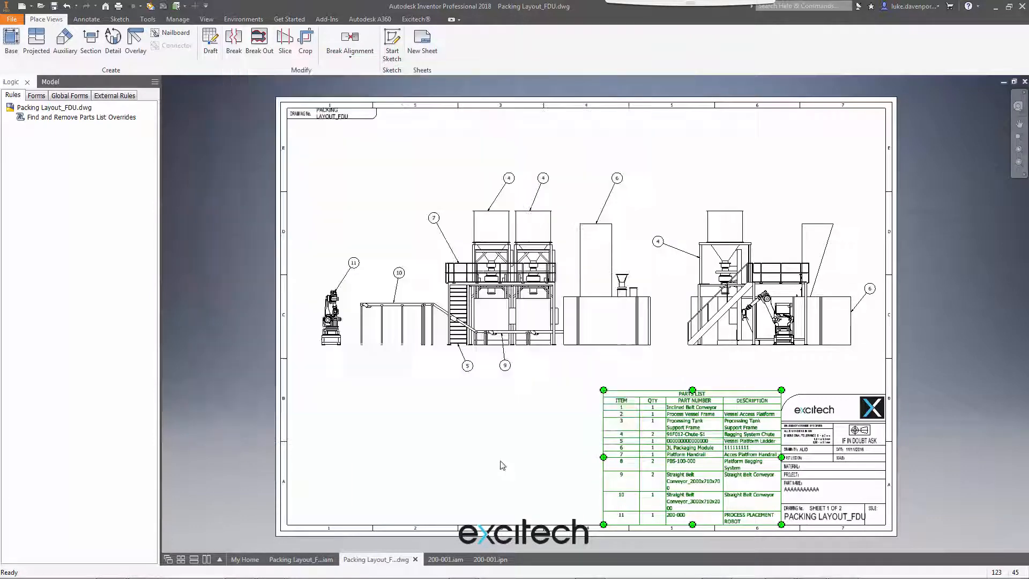
# Step: Run the rule, answer Yes to remove all overrides, then close the restored parts list editor
pyautogui.rightClick(81, 117)
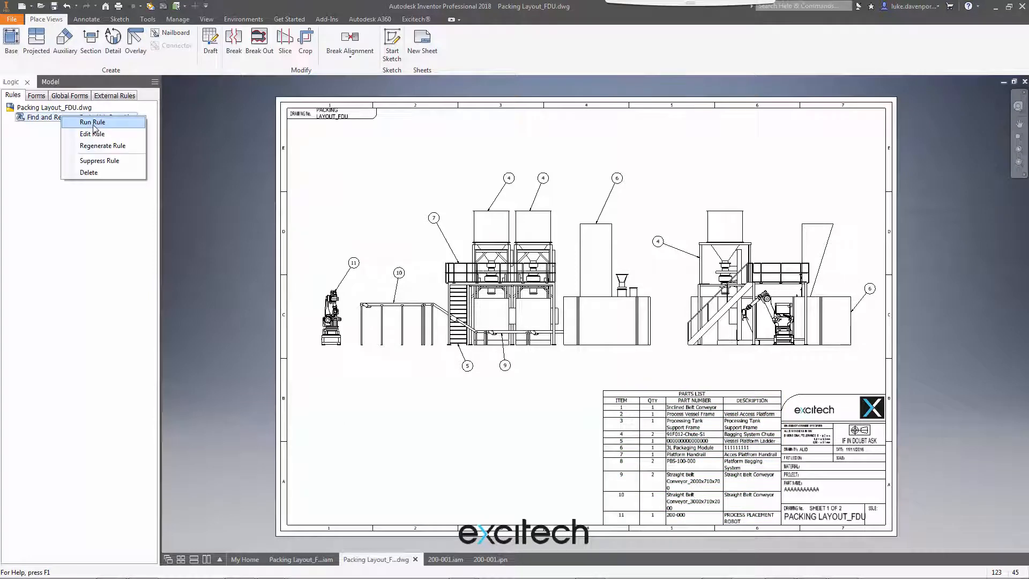
pyautogui.click(92, 123)
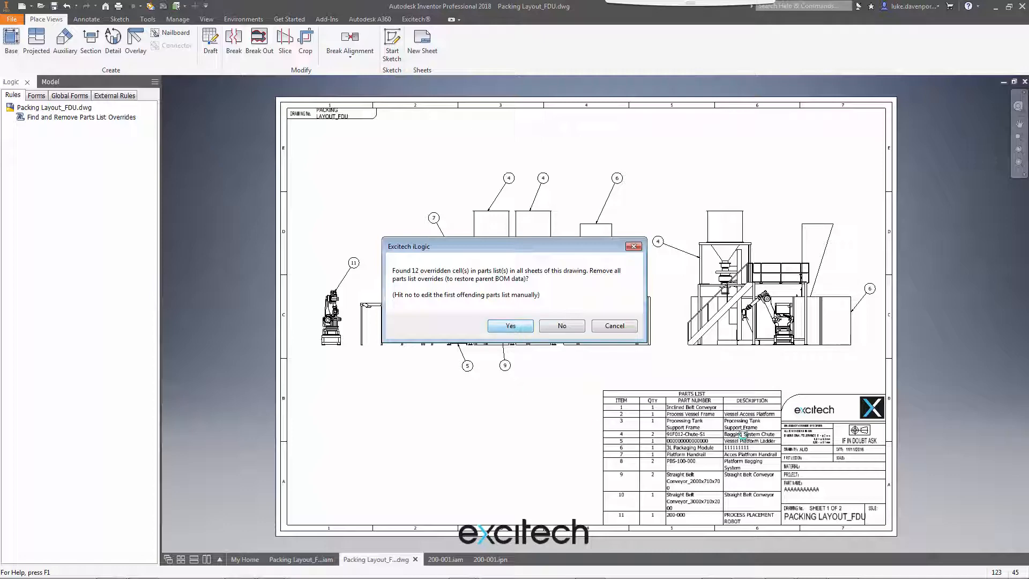
pyautogui.click(511, 326)
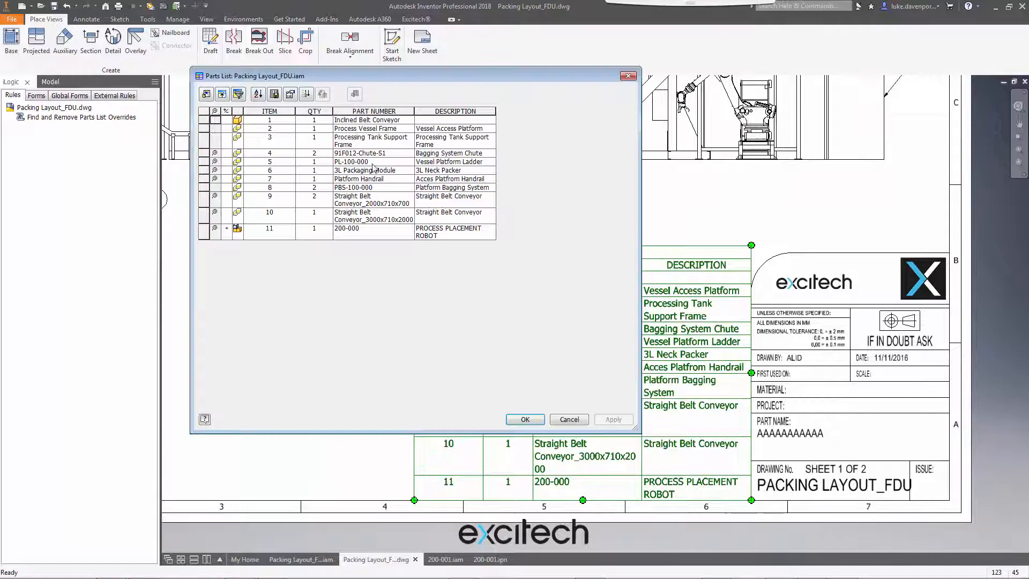
pyautogui.click(524, 419)
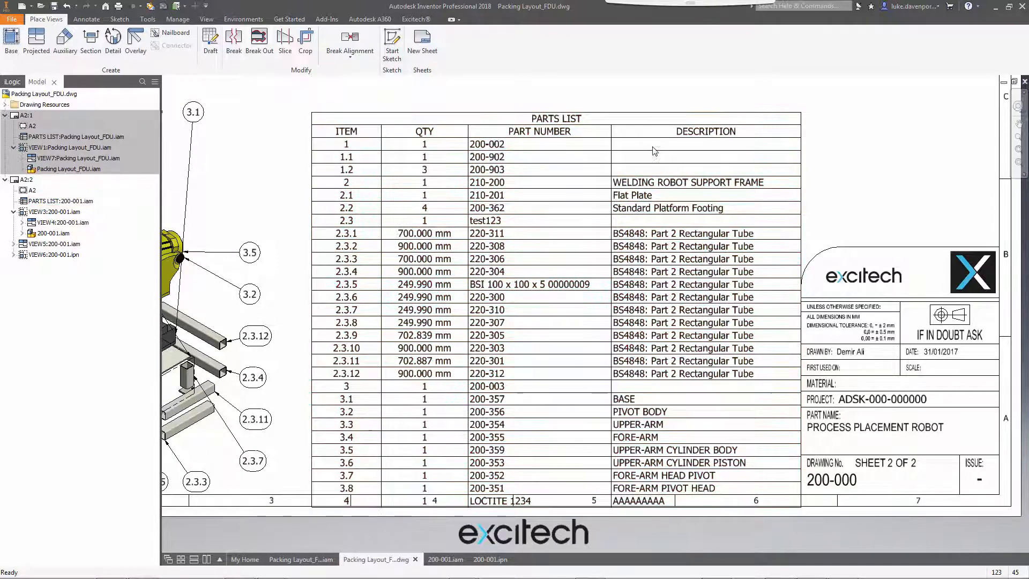
pyautogui.doubleClick(556, 118)
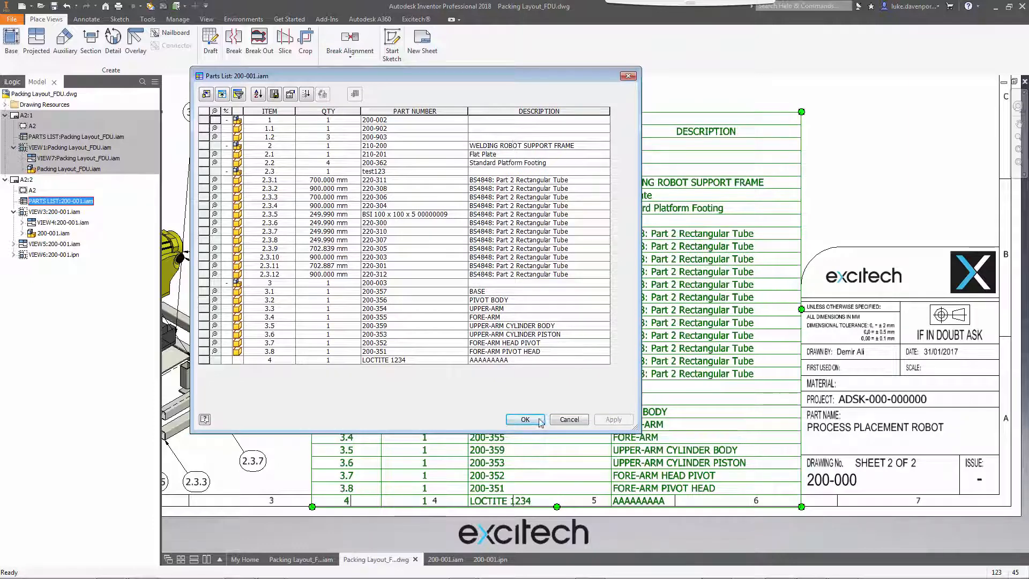
pyautogui.click(524, 419)
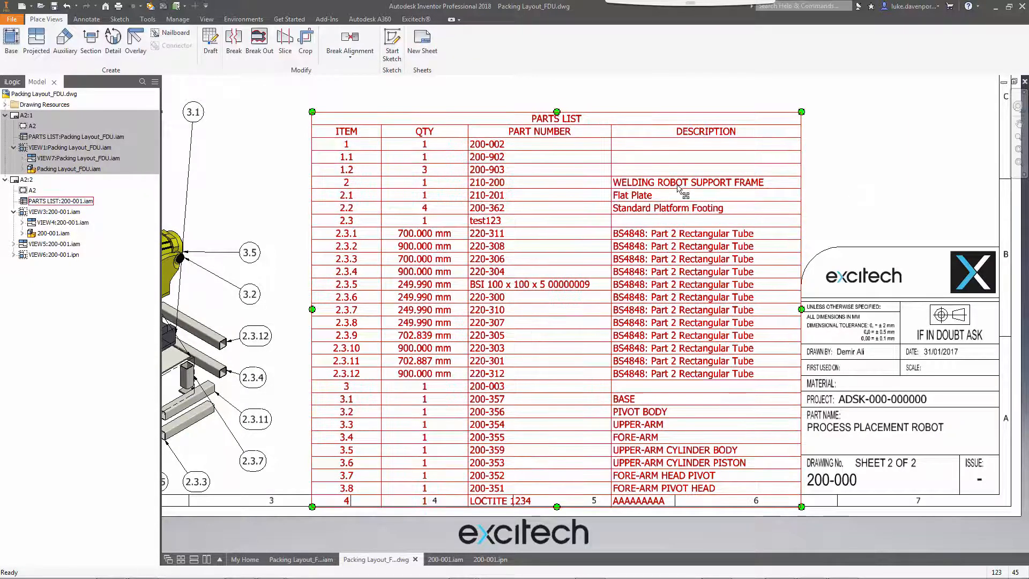
pyautogui.rightClick(679, 191)
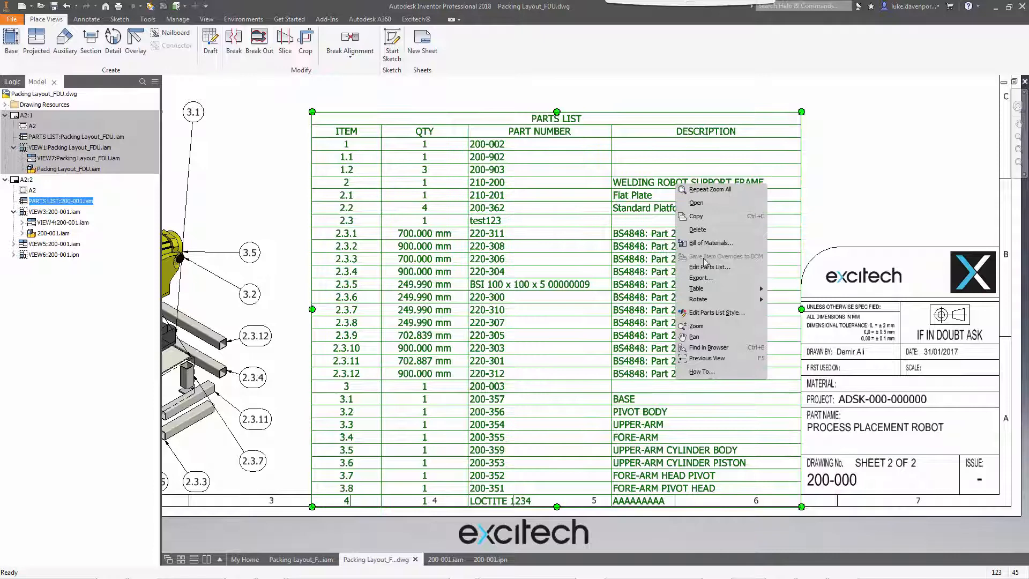
pyautogui.click(709, 243)
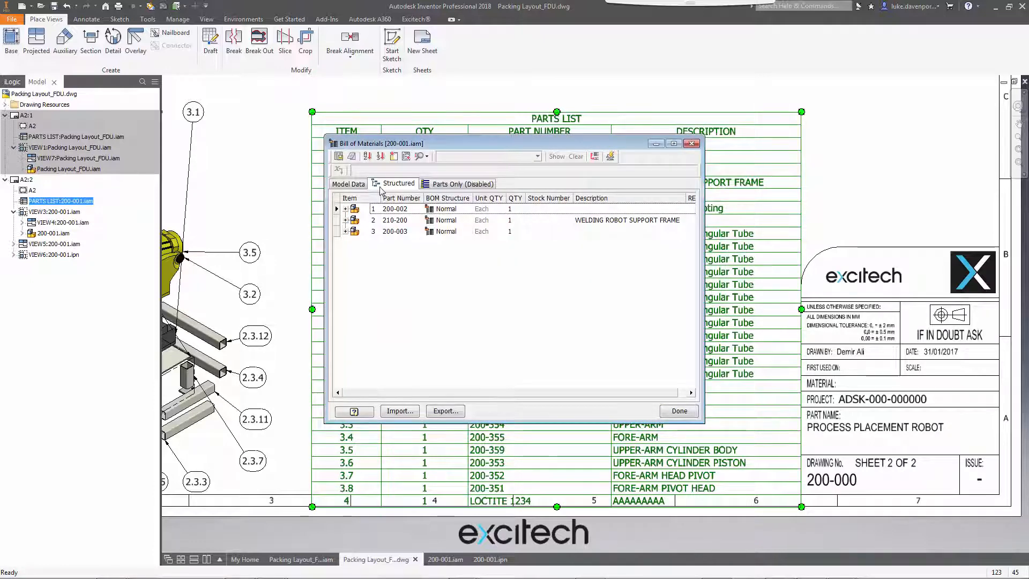
pyautogui.click(336, 209)
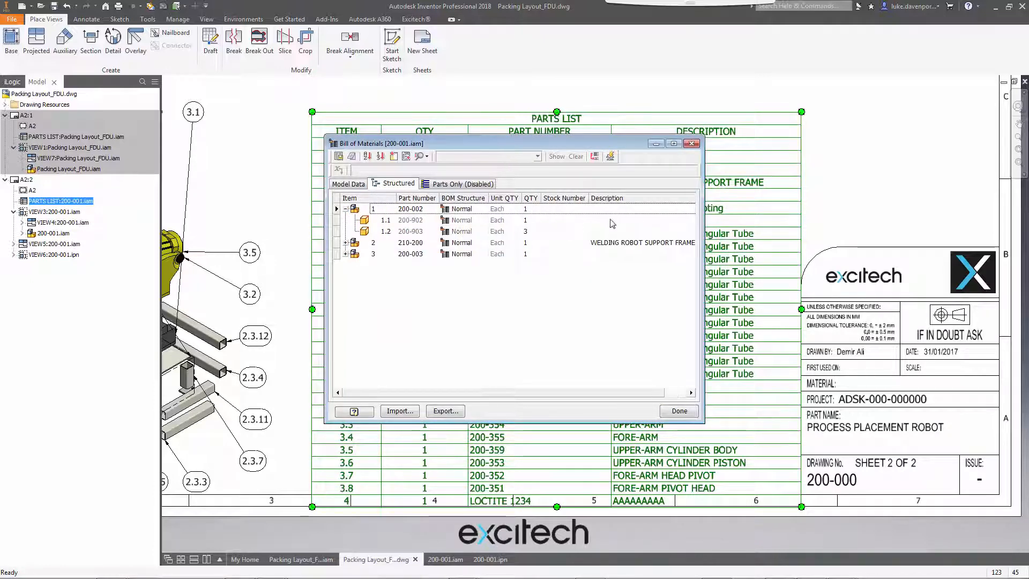
pyautogui.click(678, 411)
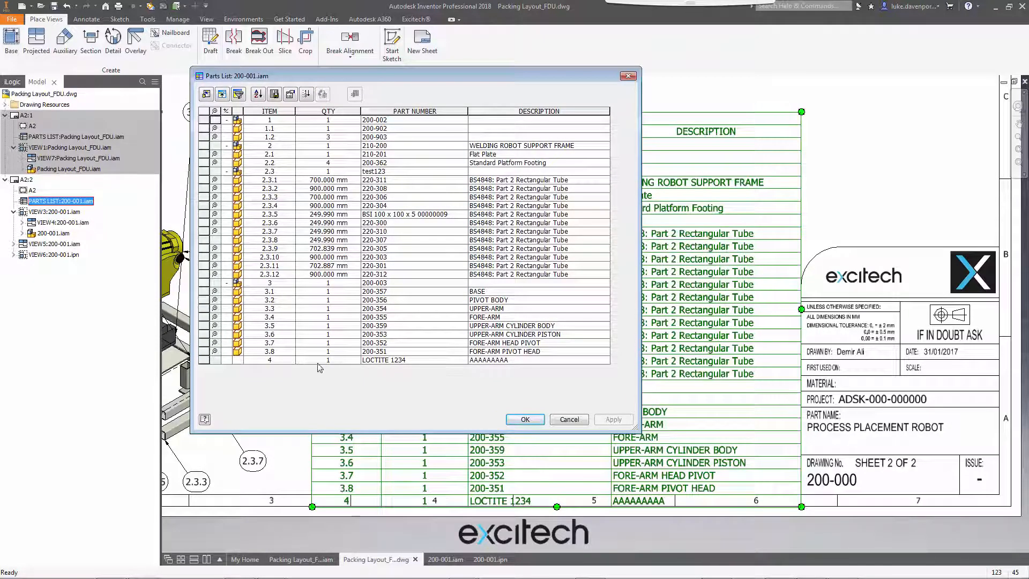
pyautogui.click(524, 419)
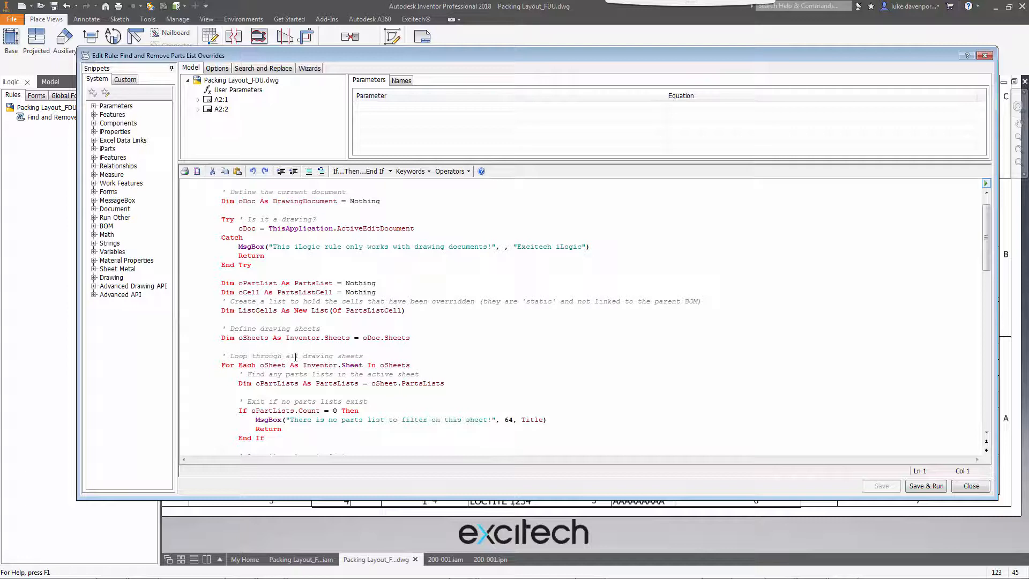
# Step: Scroll the rule code, mark the oCell.Static override test, and close the Edit Rule dialog
pyautogui.scroll(-3)
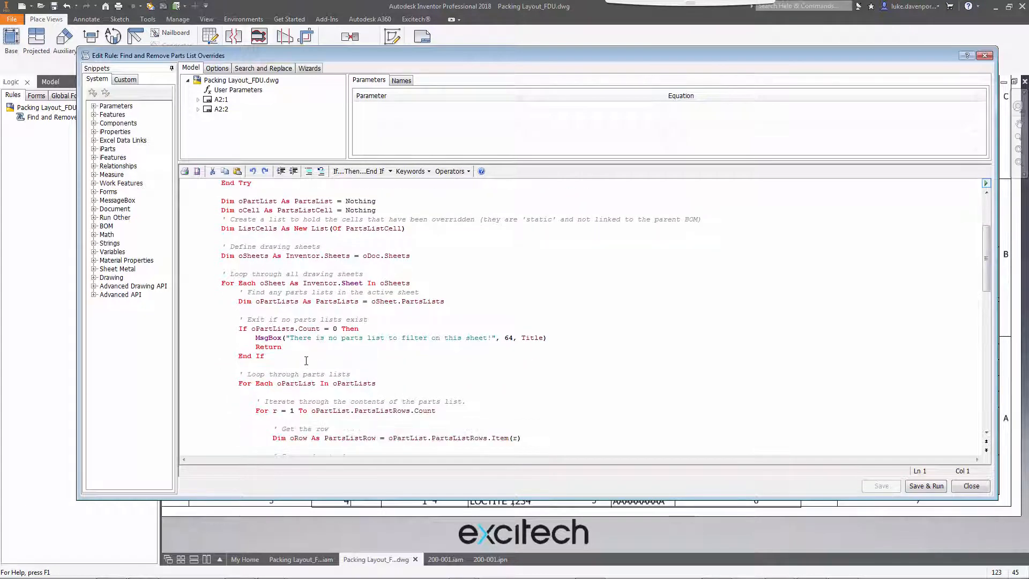
pyautogui.scroll(-3)
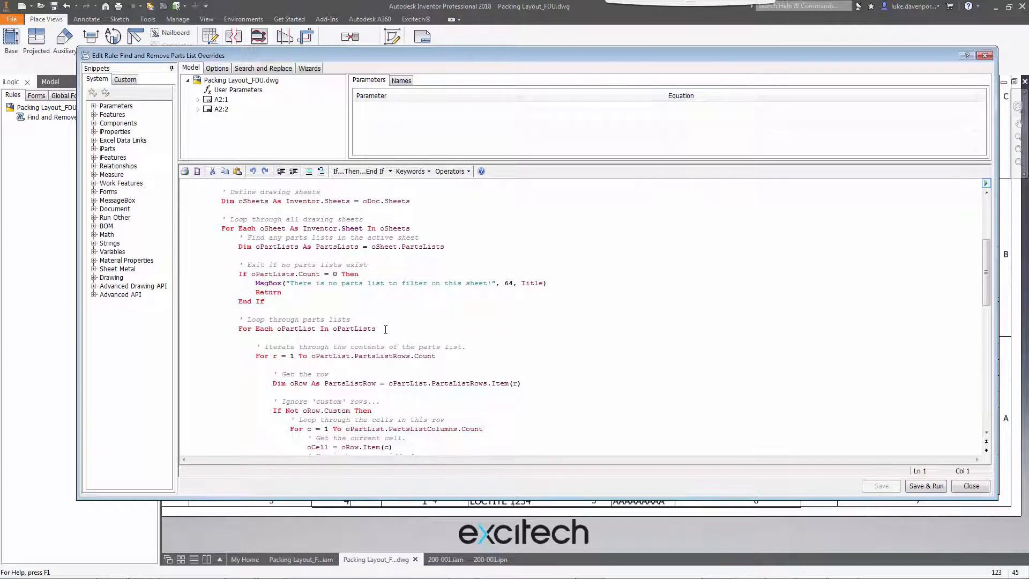
pyautogui.scroll(-3)
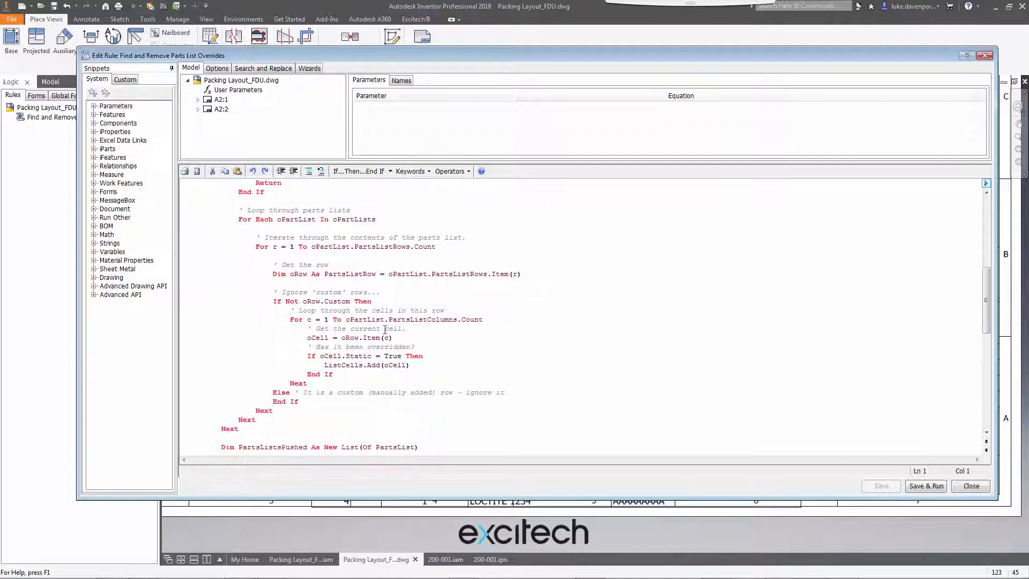
pyautogui.doubleClick(334, 356)
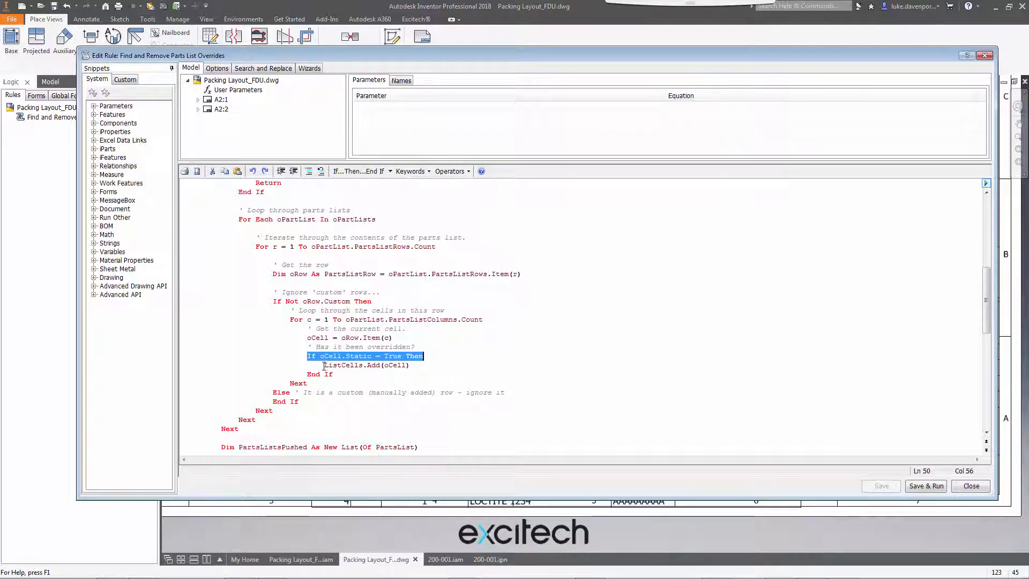
pyautogui.scroll(-3)
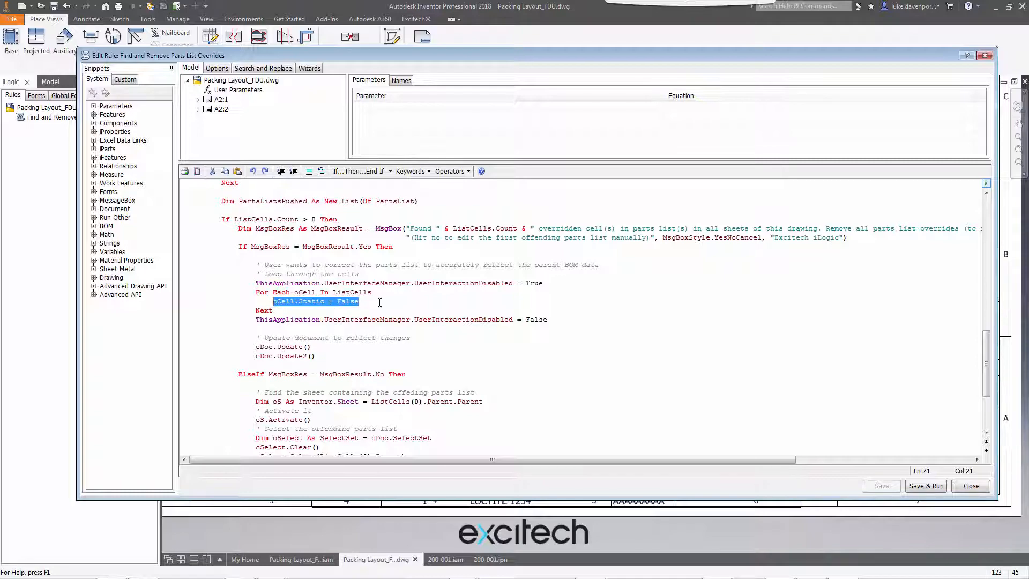
pyautogui.scroll(-3)
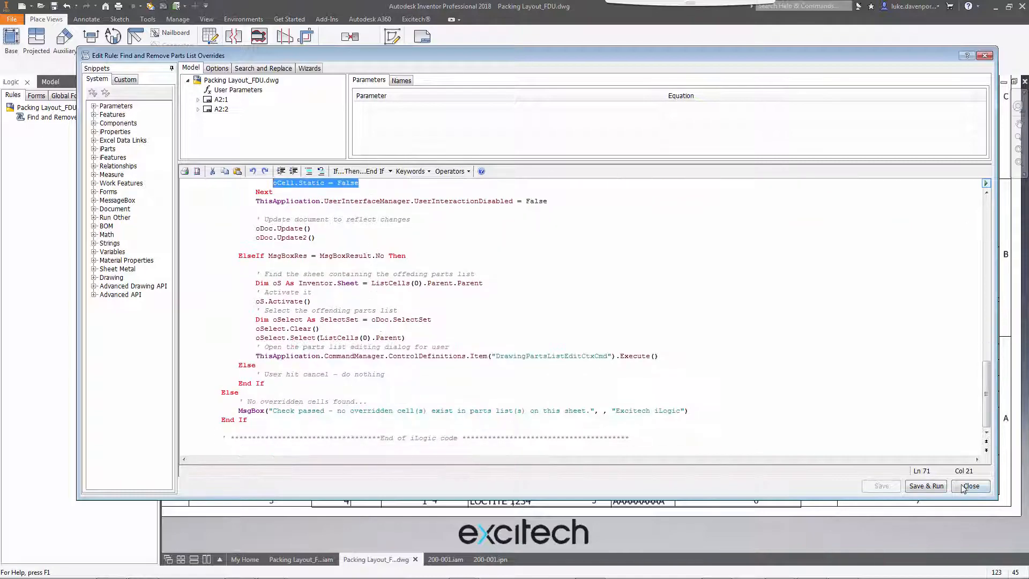
pyautogui.click(971, 485)
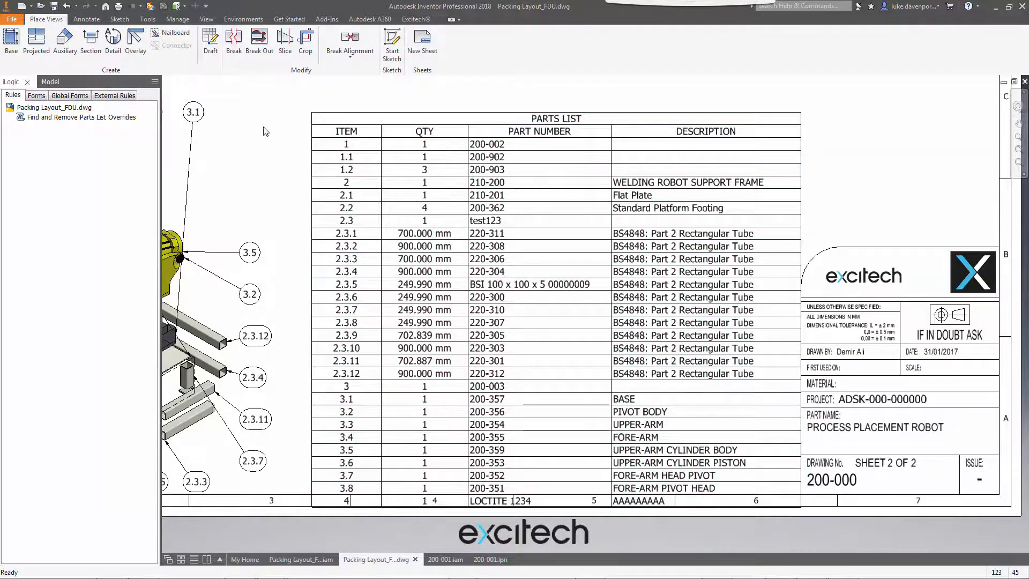